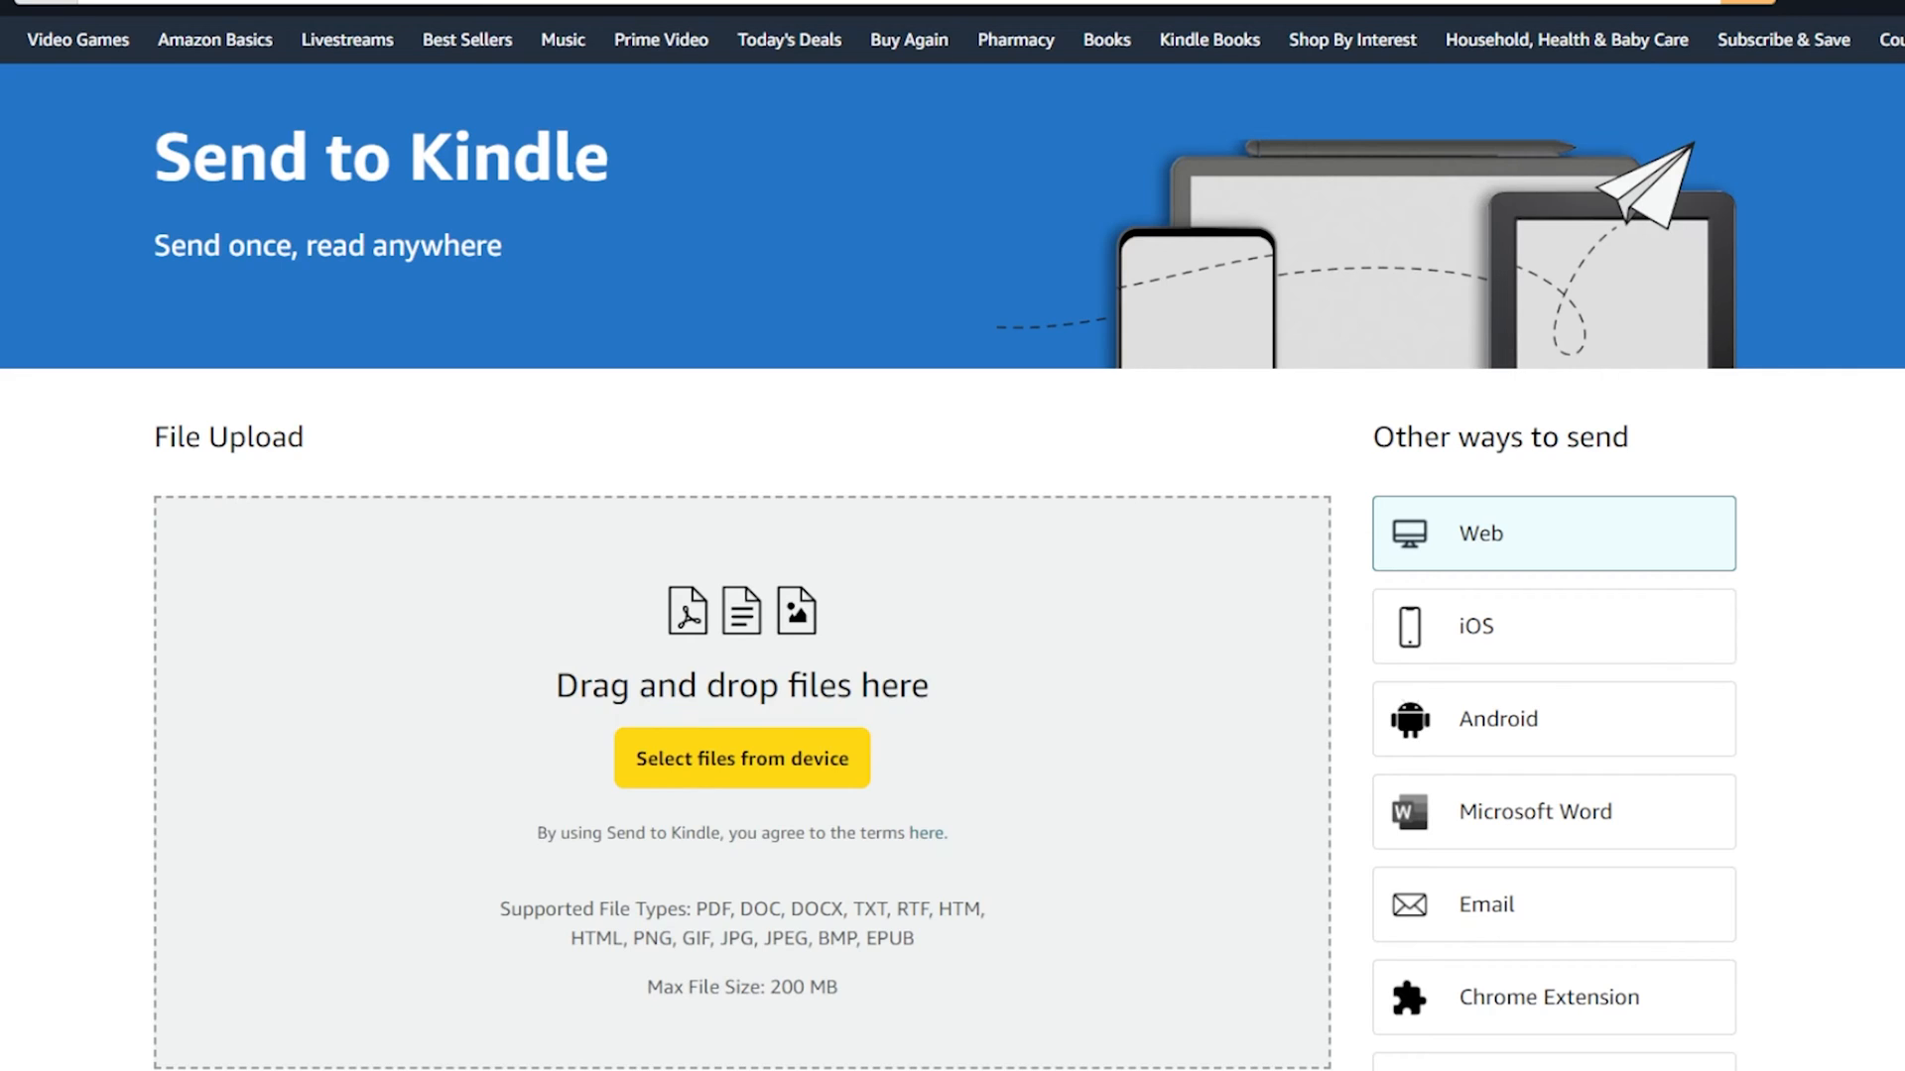
pyautogui.moveTo(1608, 541)
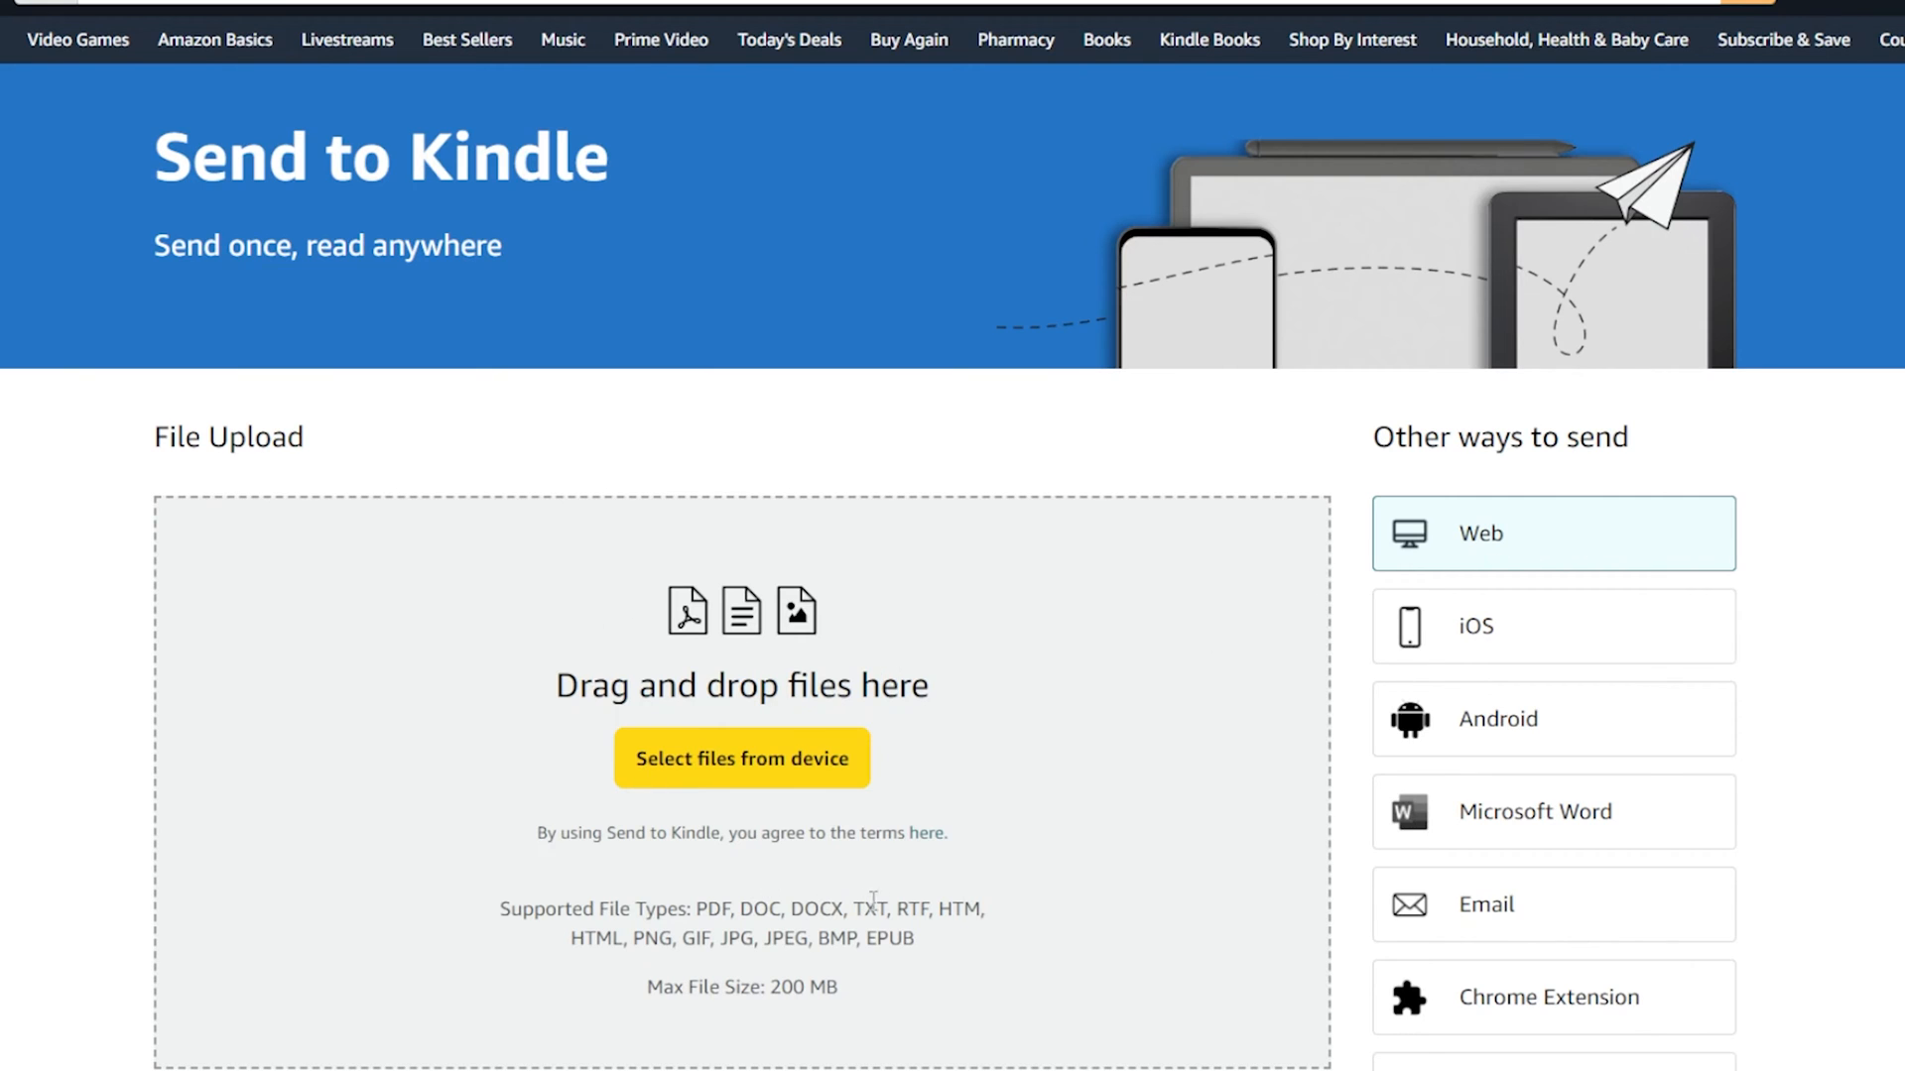
# - Drag macbeth_PDF_FolgerShakespeare.pdf from Downloads into the drop zone and send it to the library
pyautogui.moveTo(499, 907); pyautogui.dragTo(913, 938)
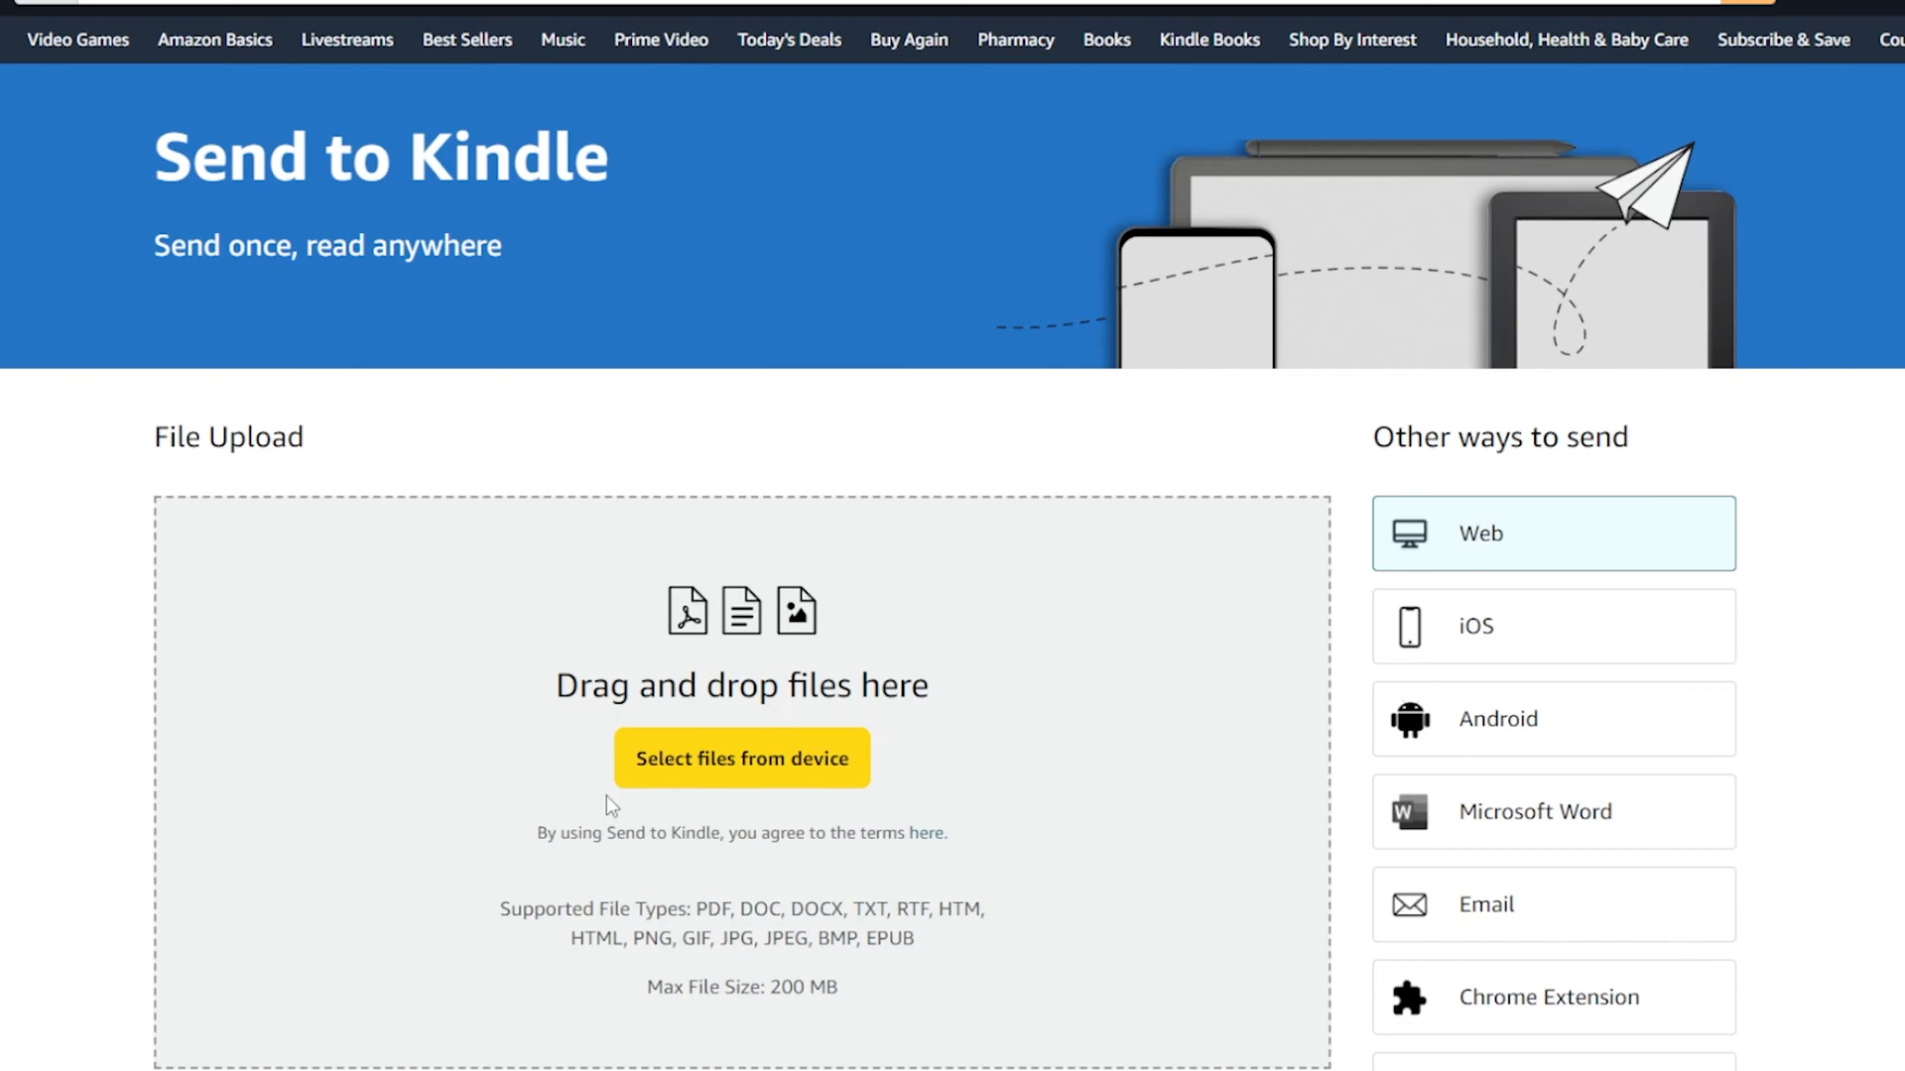
pyautogui.moveTo(736, 769)
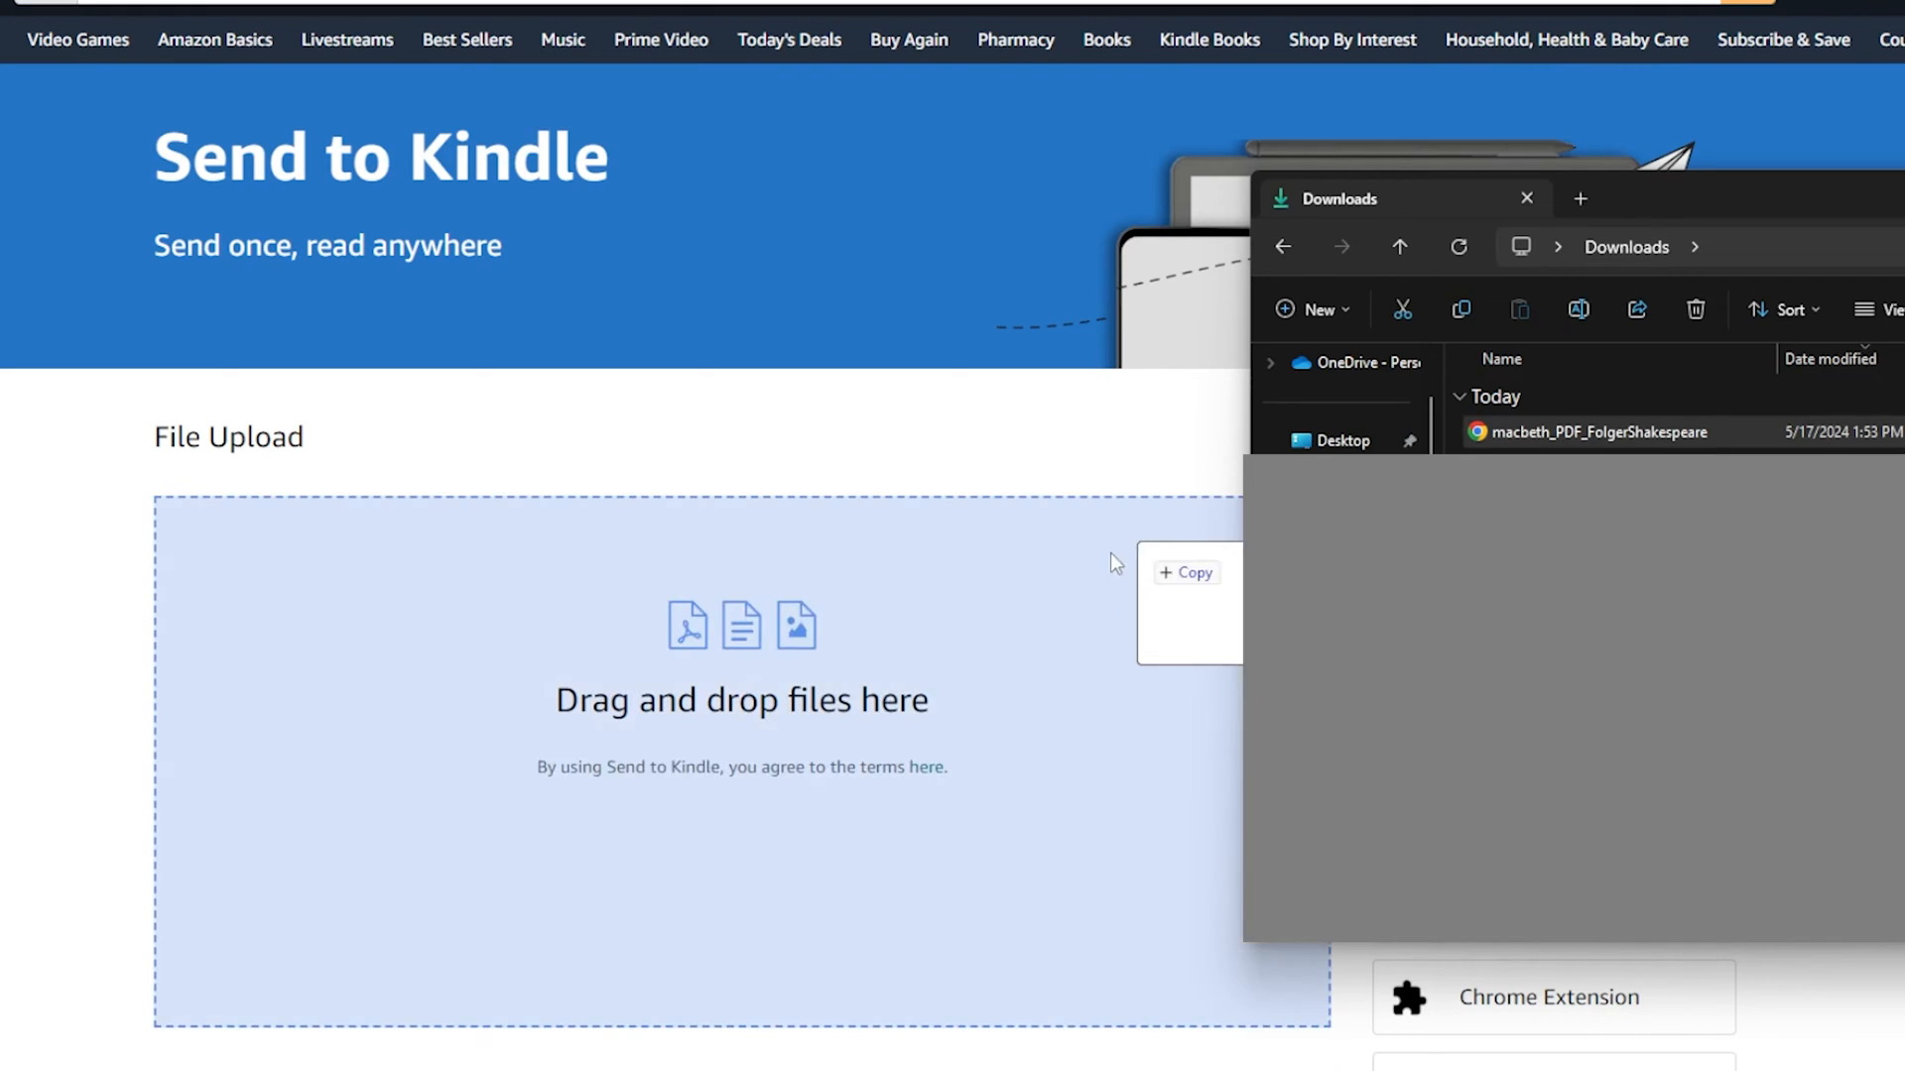
pyautogui.moveTo(1591, 432); pyautogui.dragTo(741, 699)
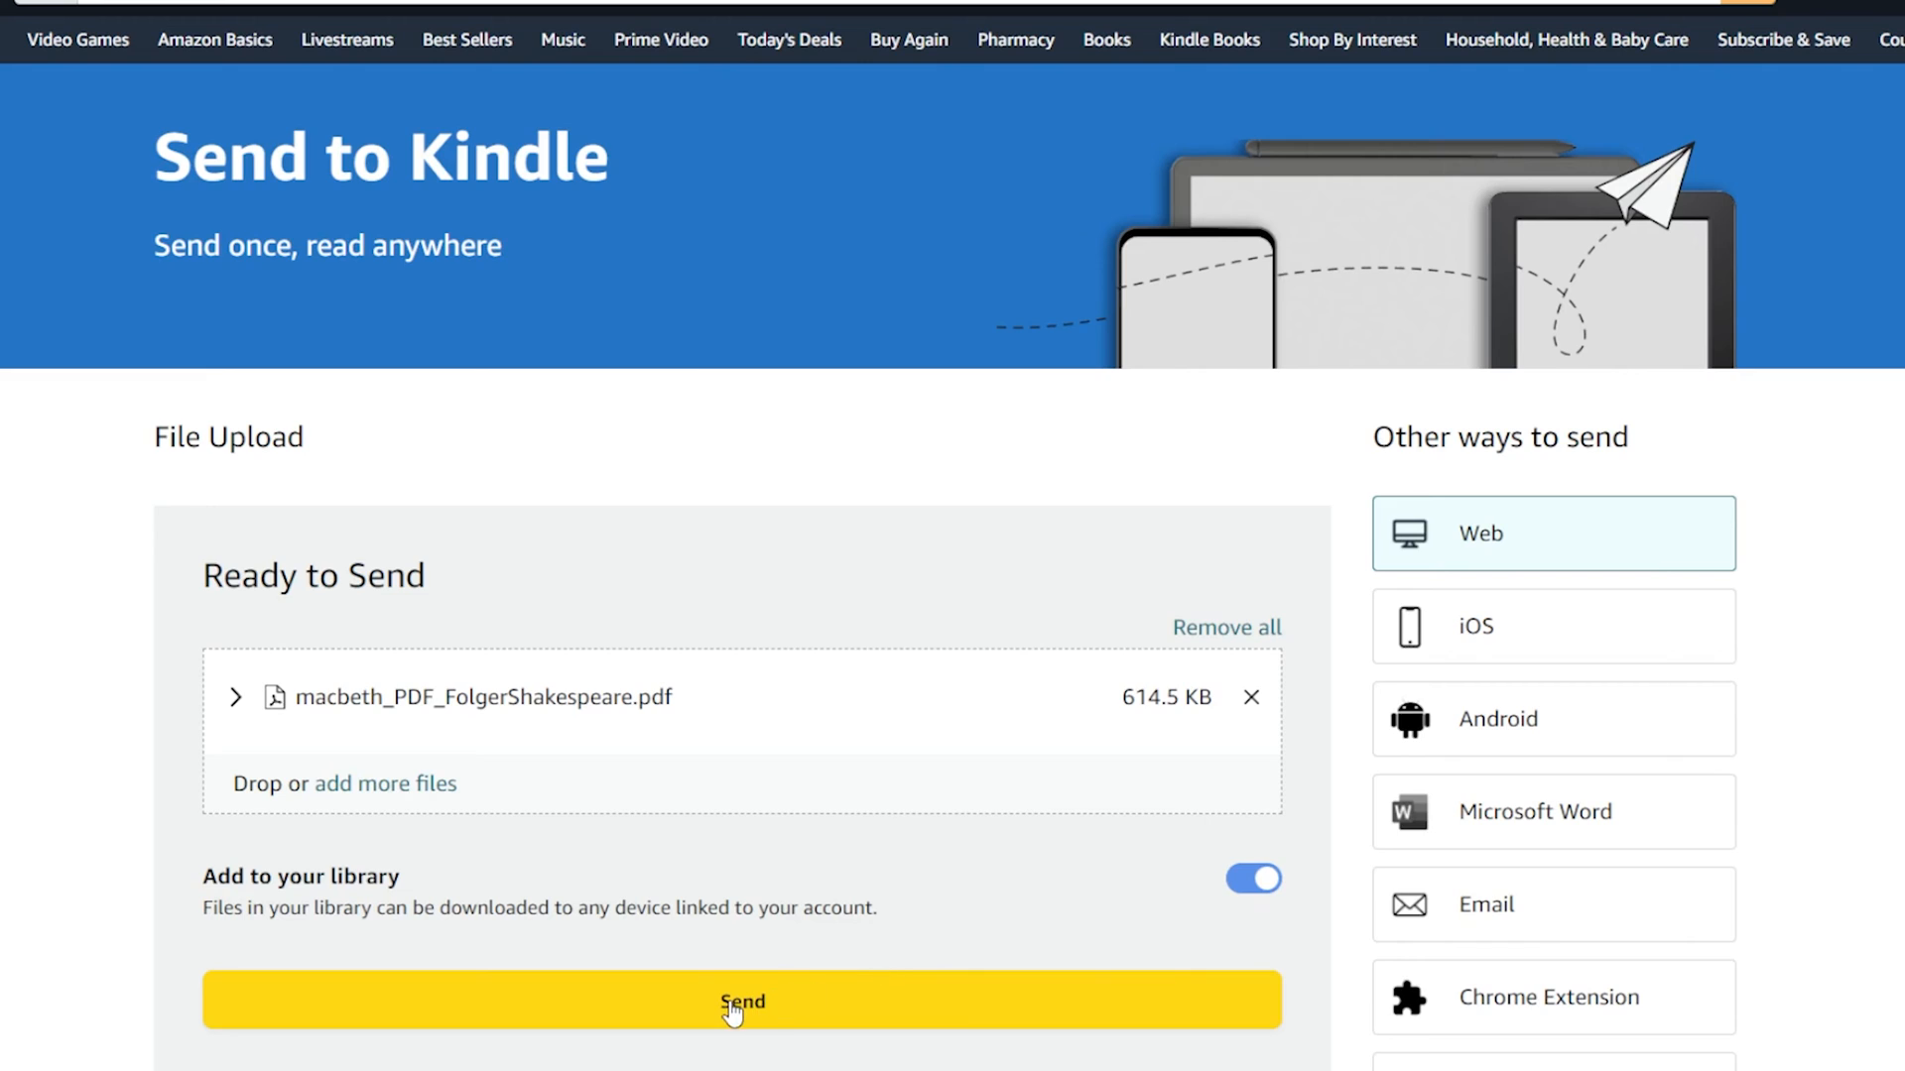
pyautogui.click(741, 1000)
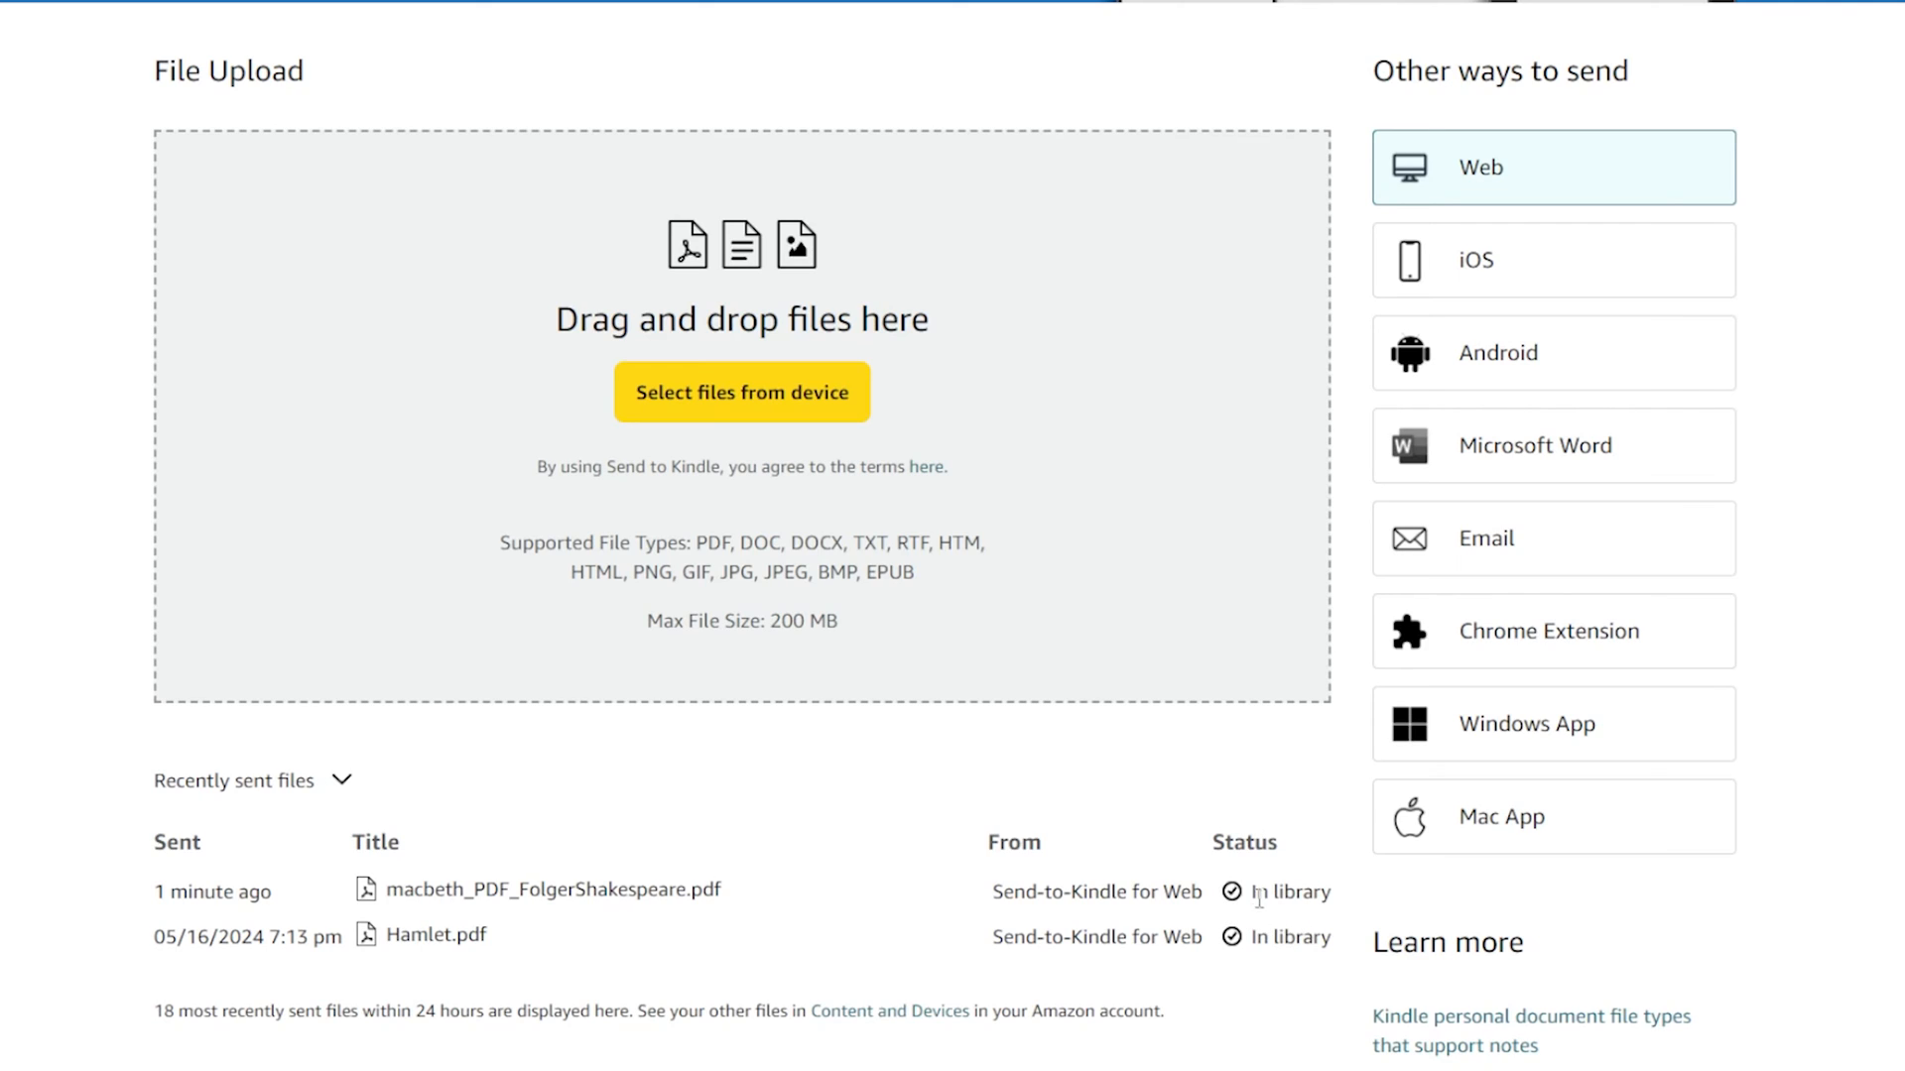
pyautogui.moveTo(1262, 889)
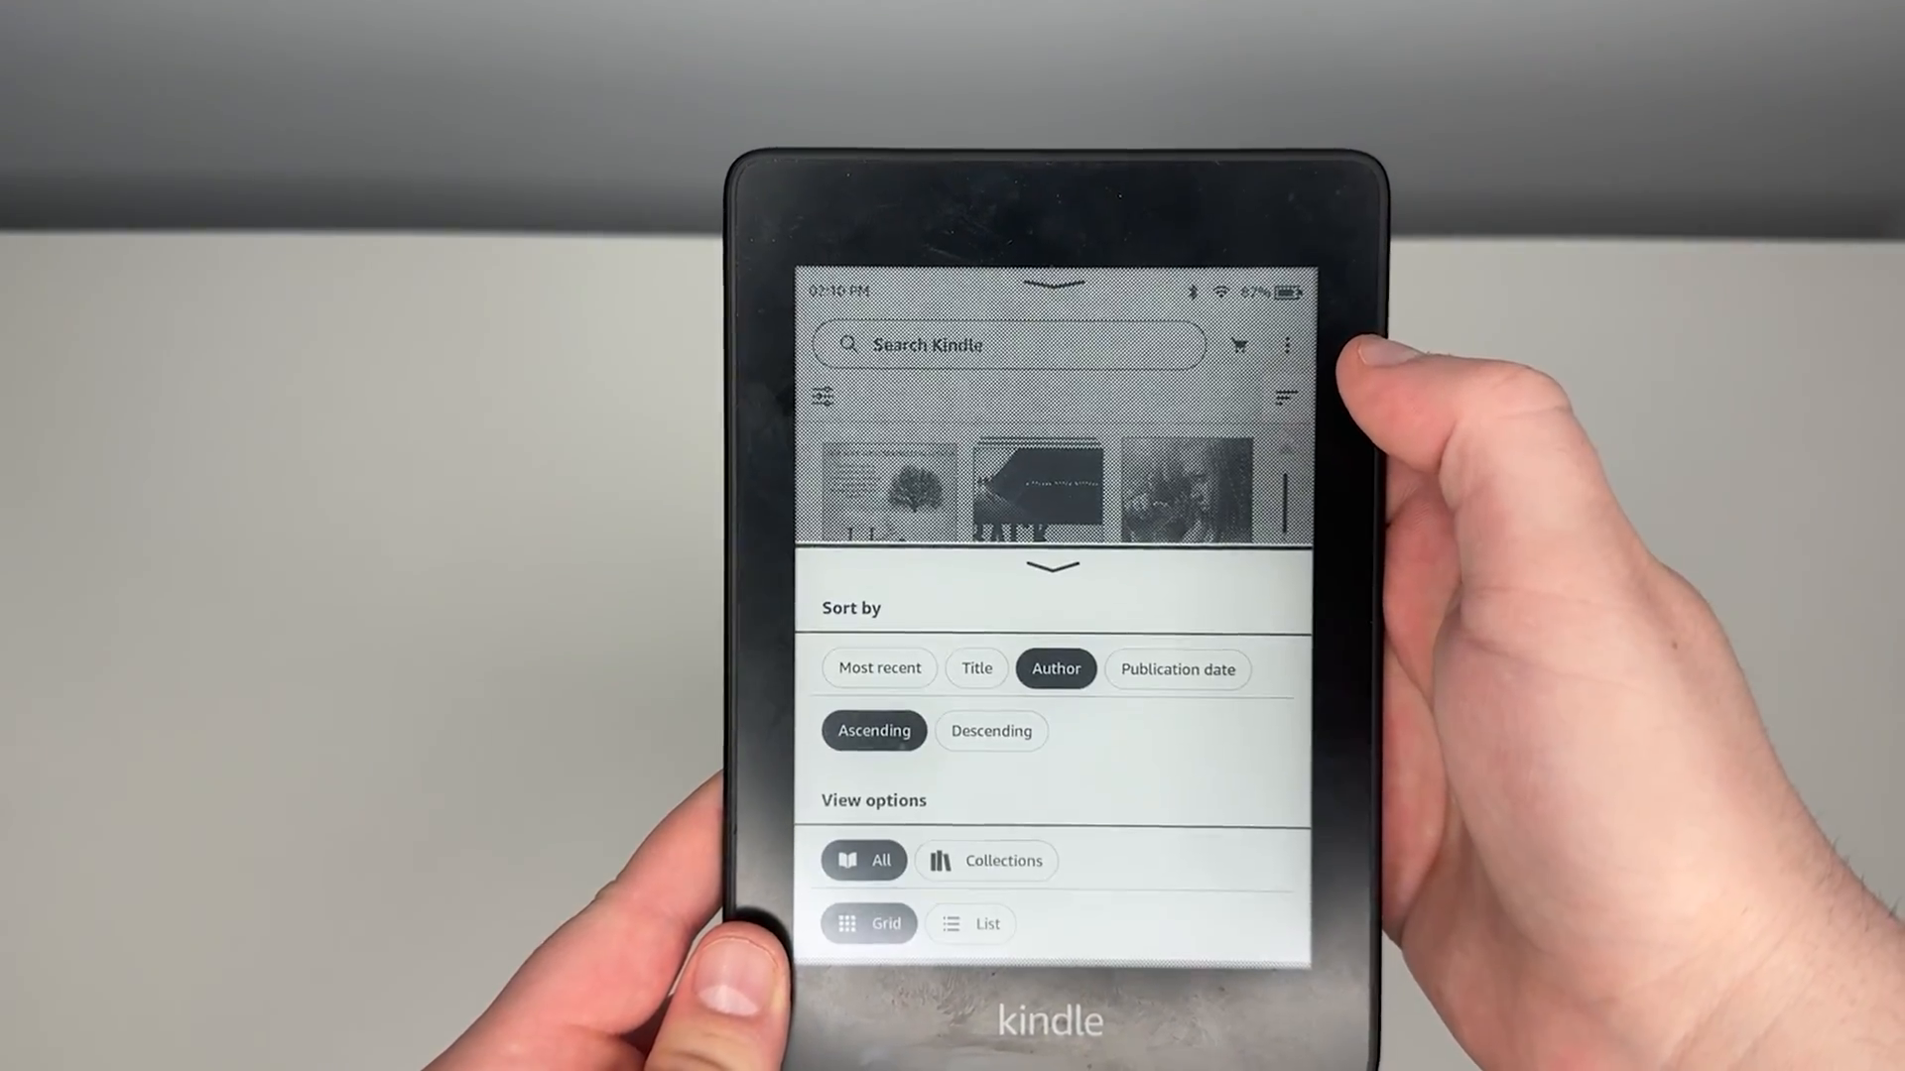
# - Sort the Kindle library by Most recent and open the macbeth_PDF_FolgerShakespeare cover
pyautogui.click(924, 660)
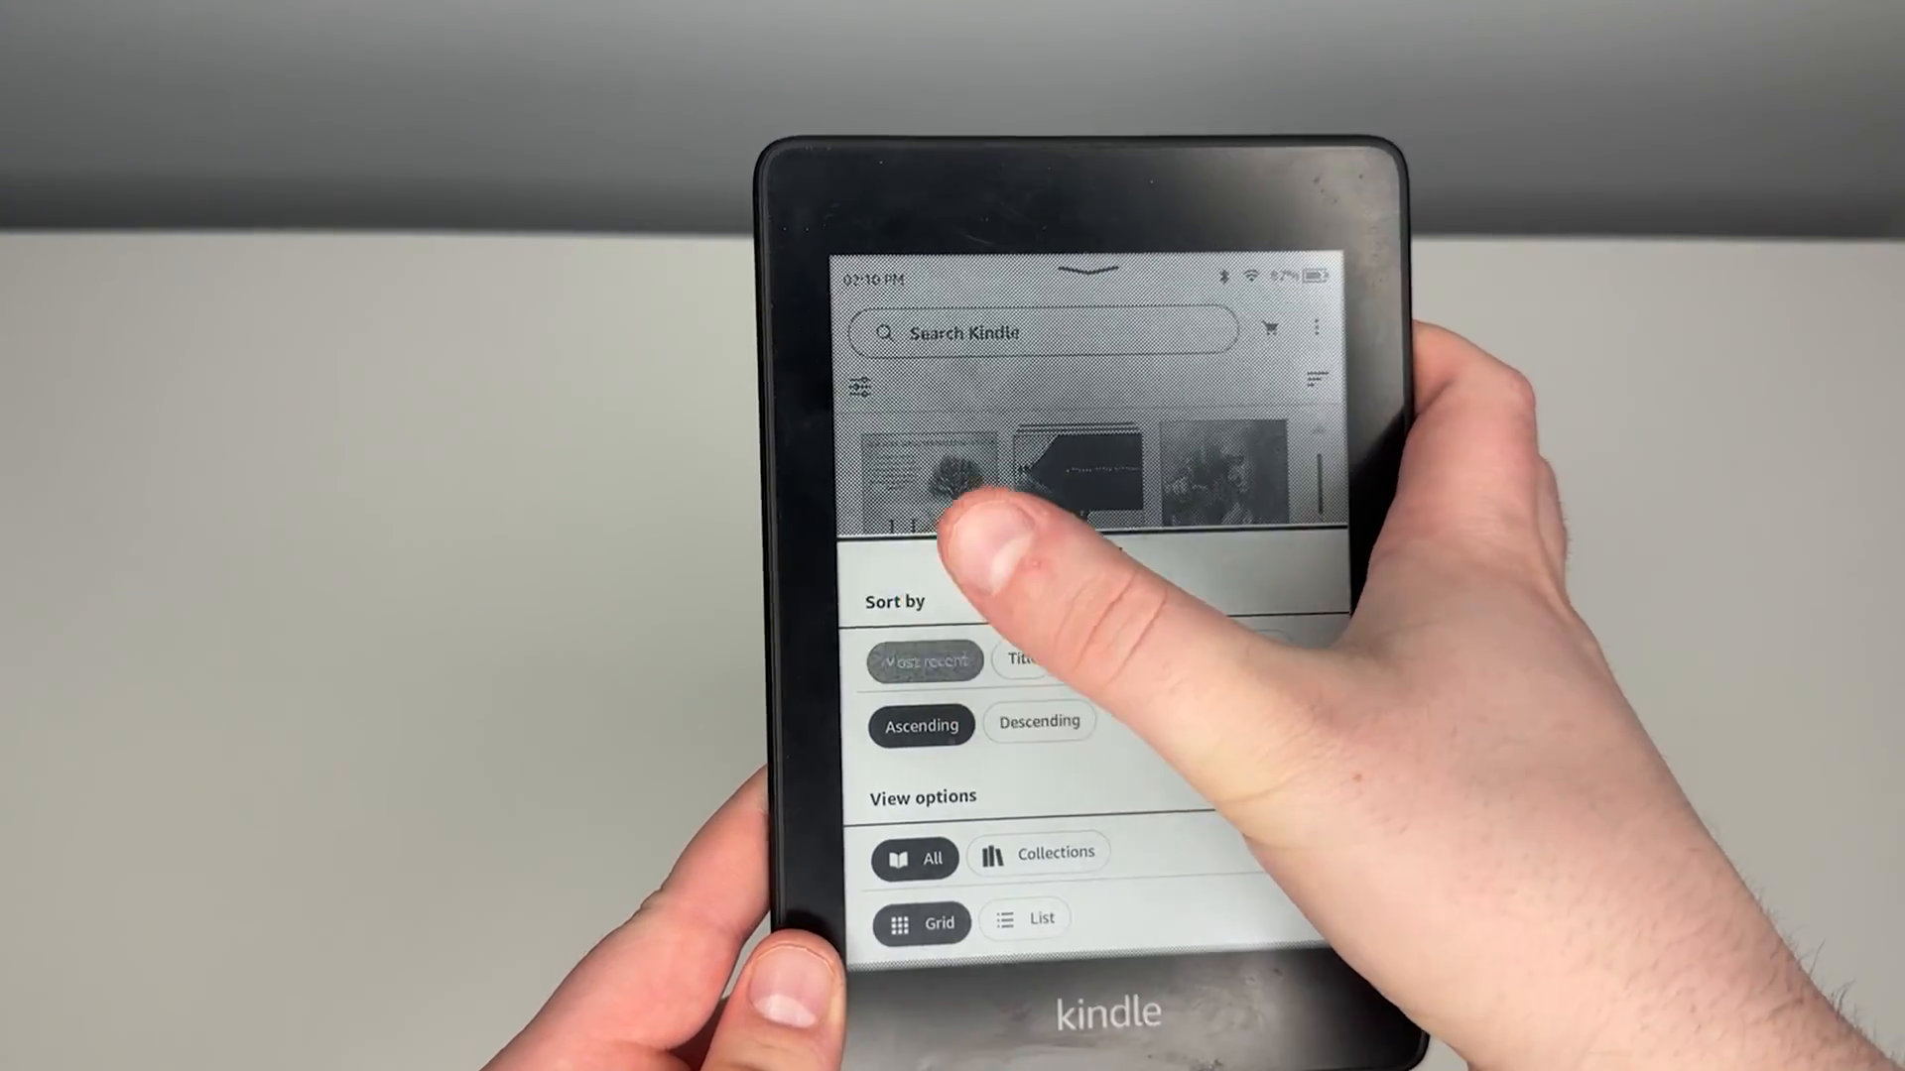
pyautogui.click(1040, 720)
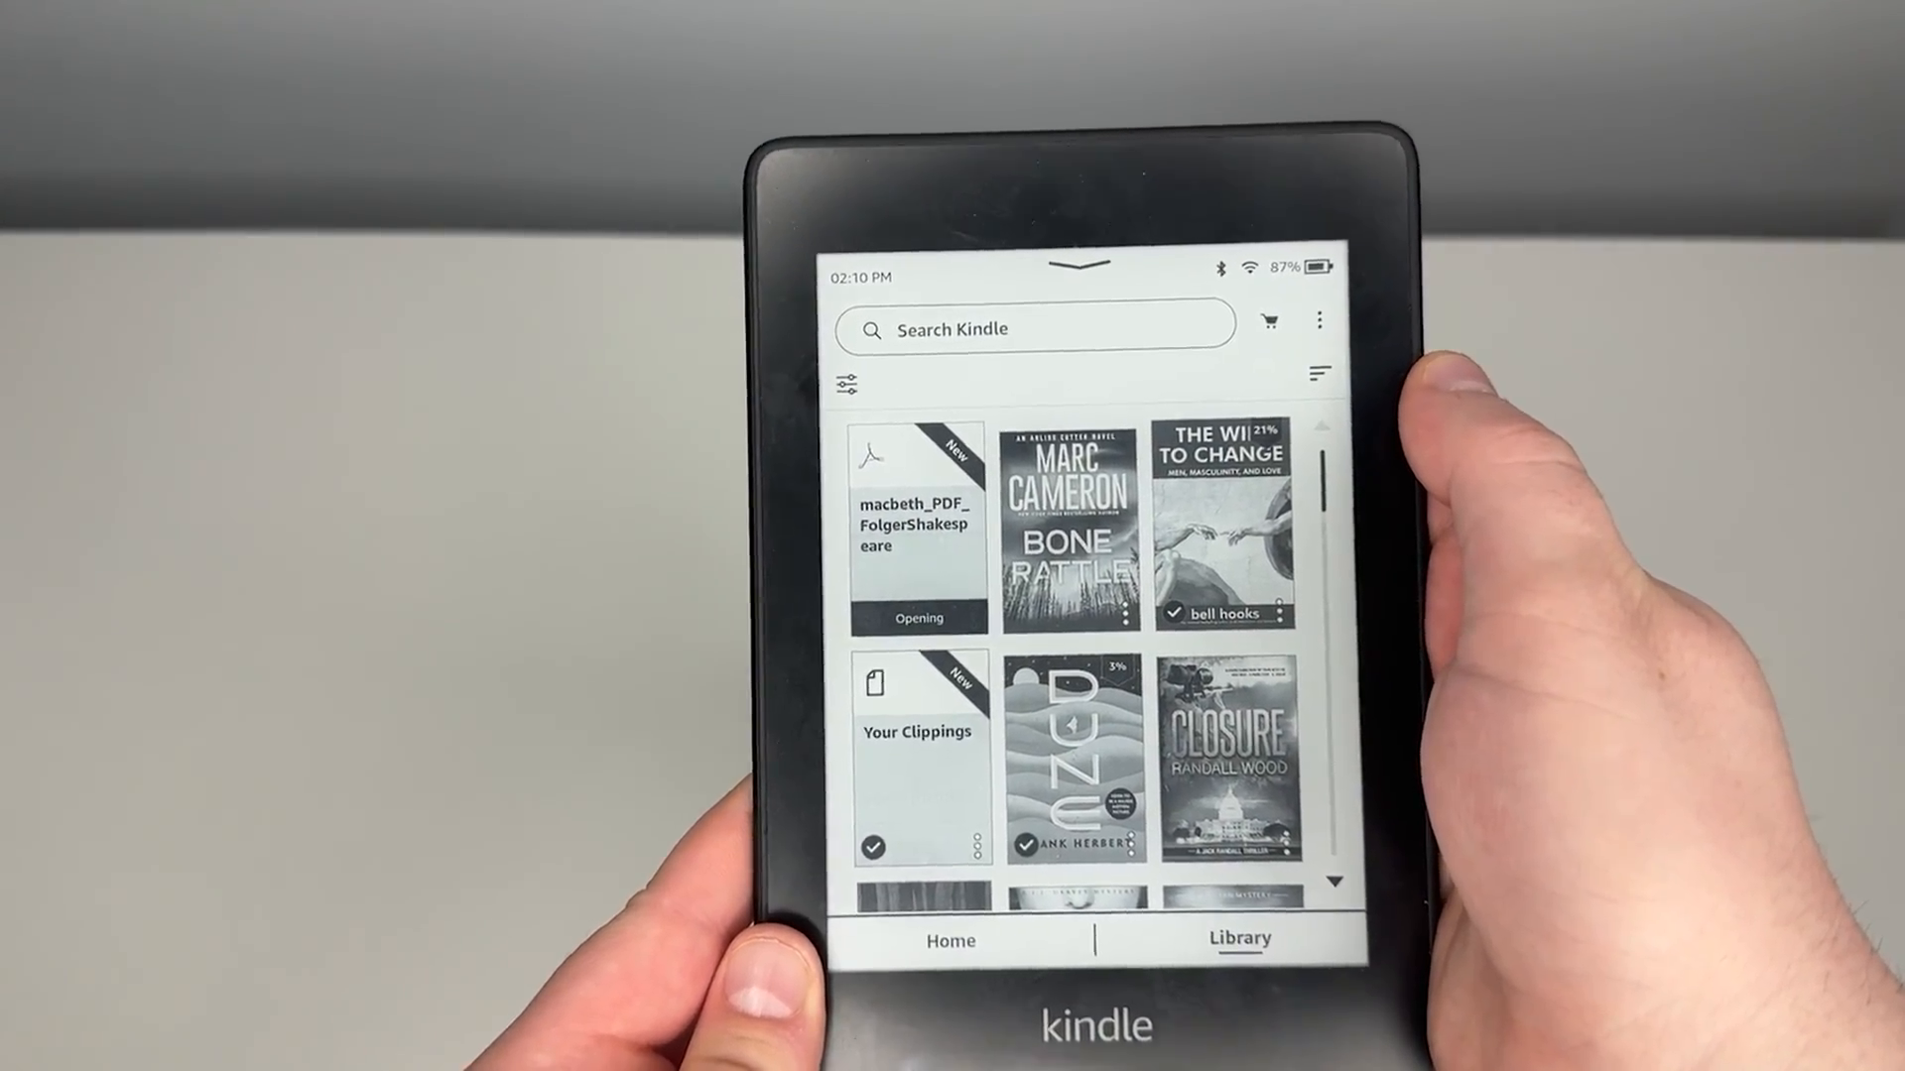
pyautogui.click(917, 525)
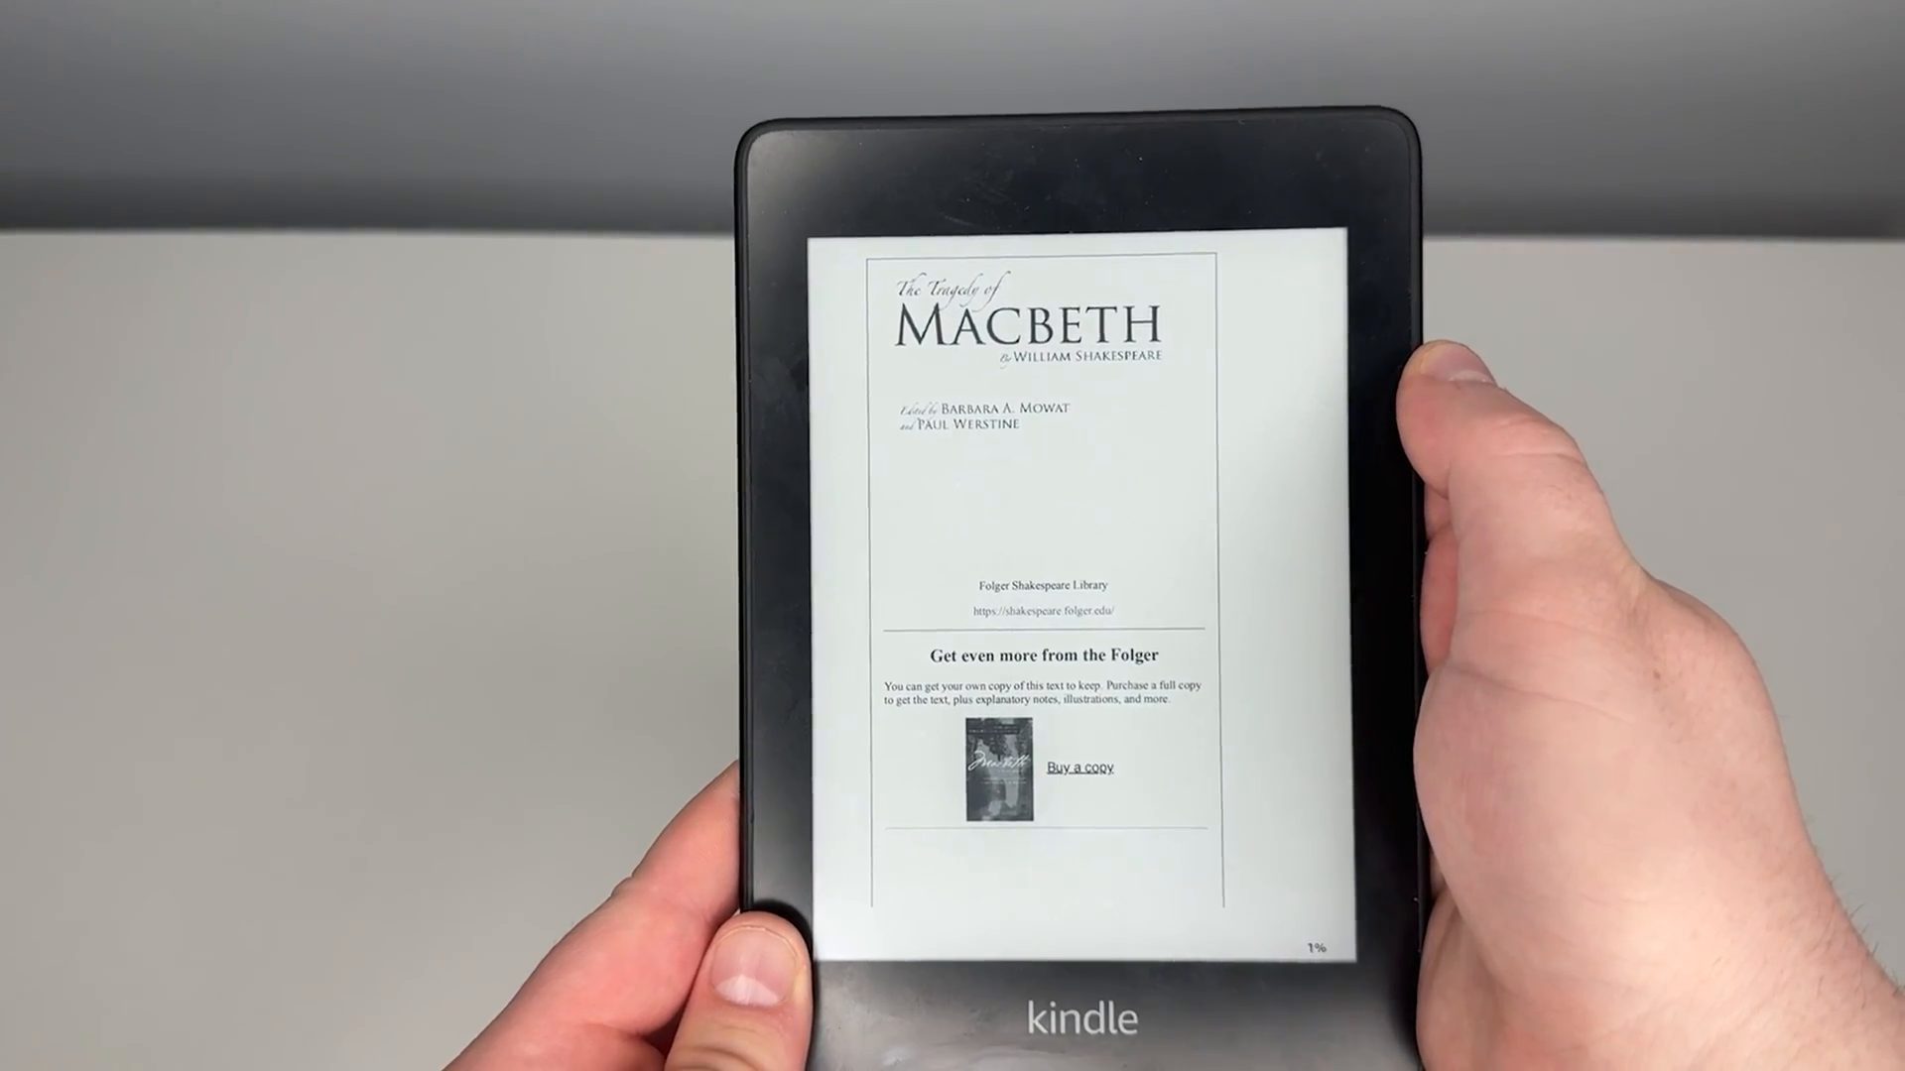